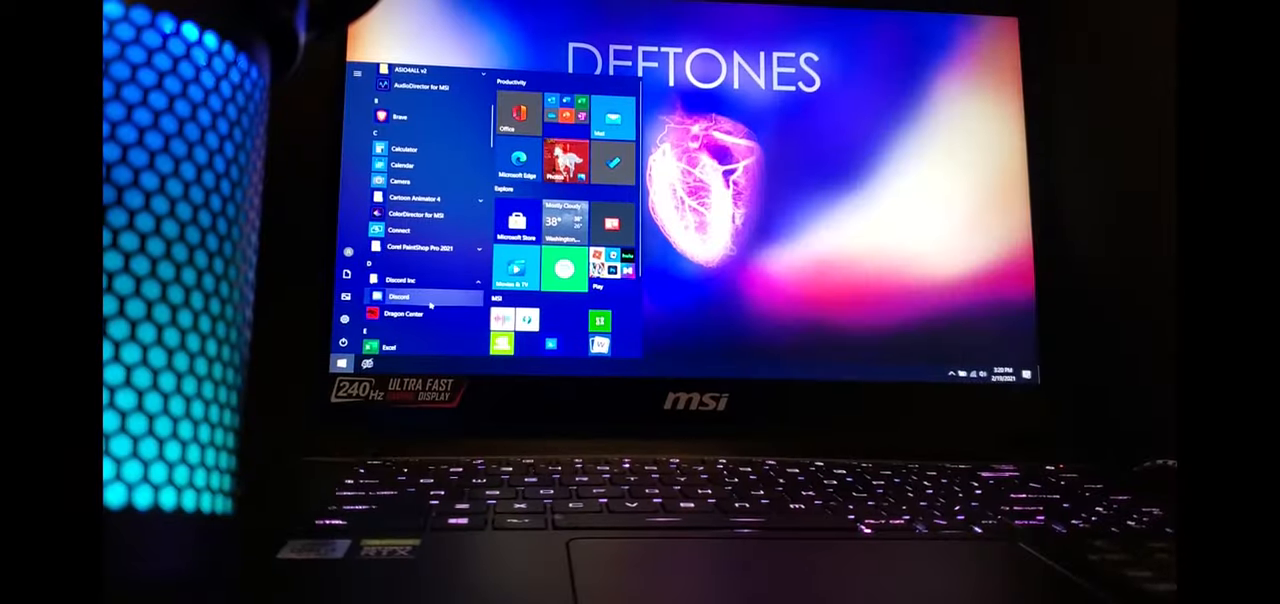
pyautogui.click(422, 296)
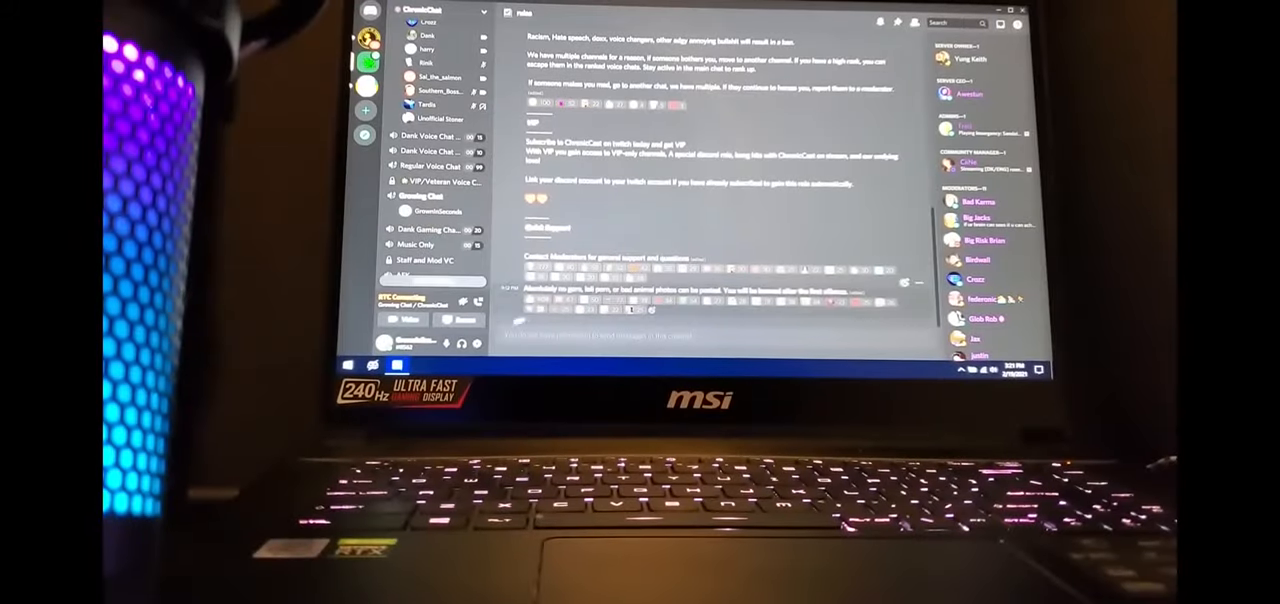